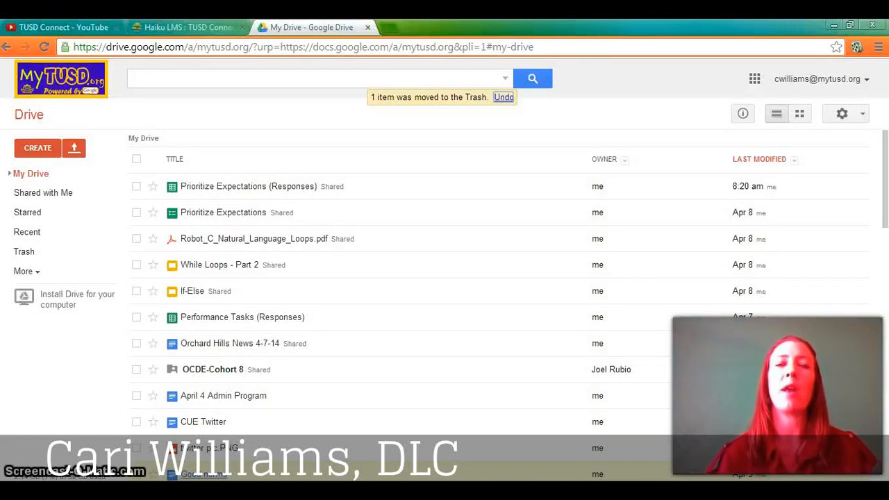
Bring up the new-item menu in Google Drive.
{"action": "left_click", "coordinate": [502, 97]}
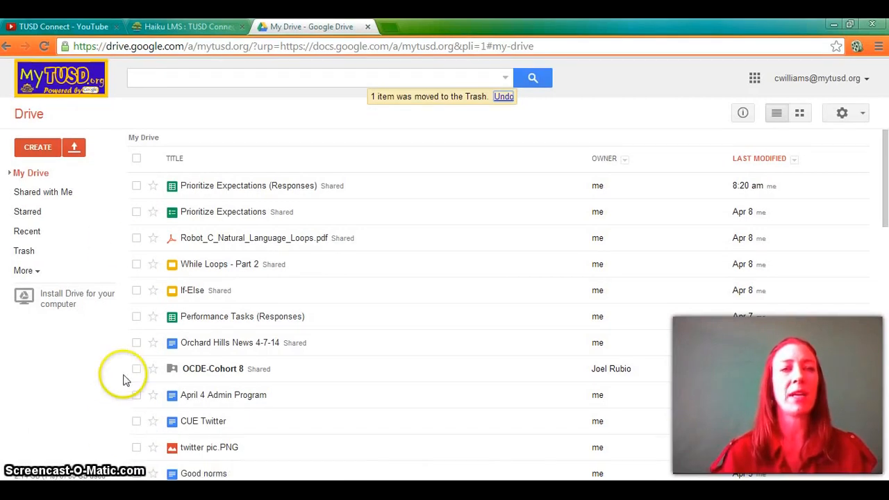
{"action": "left_click", "coordinate": [26, 230]}
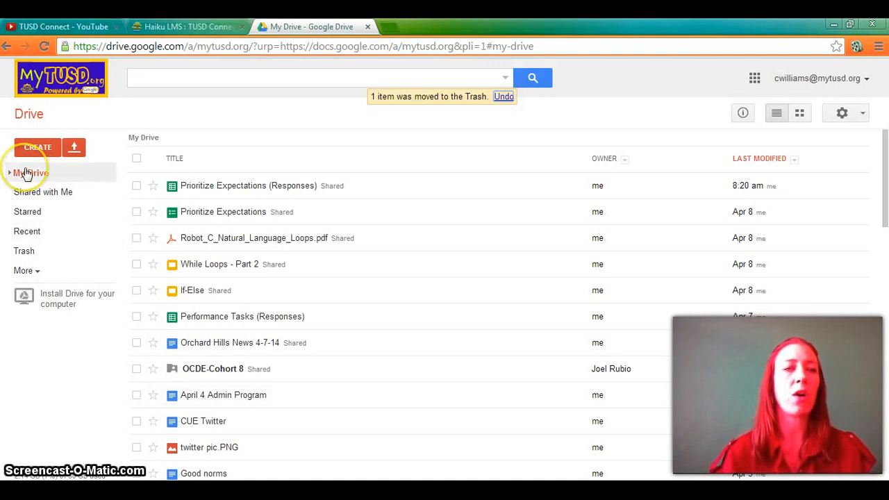
{"action": "left_click", "coordinate": [38, 148]}
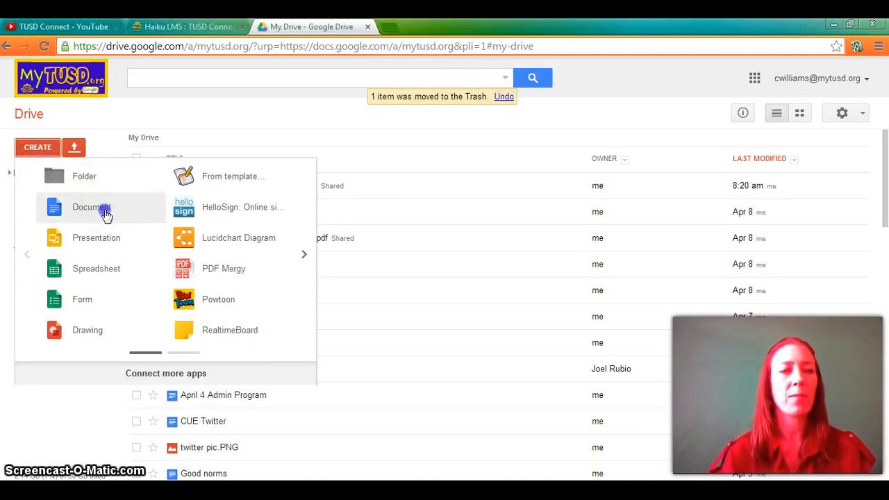
Create a blank document and show the Research pane beside the empty page via Tools.
{"action": "left_click", "coordinate": [91, 207]}
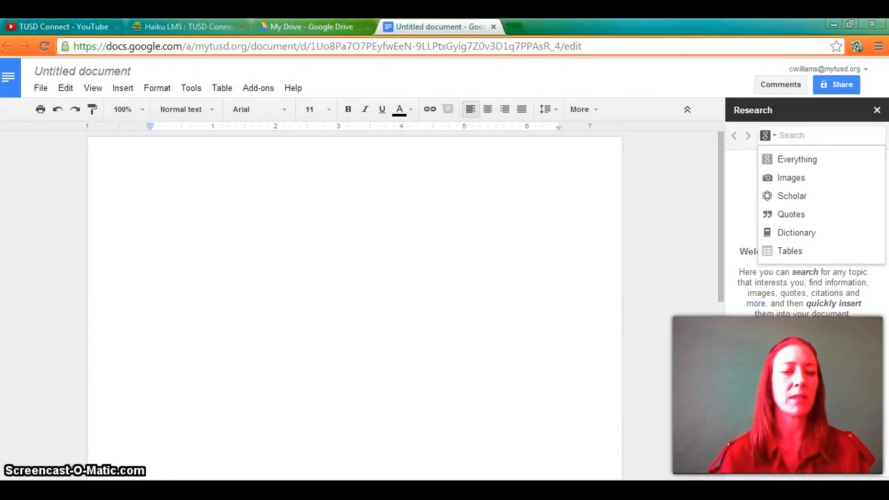
{"action": "left_click", "coordinate": [338, 322]}
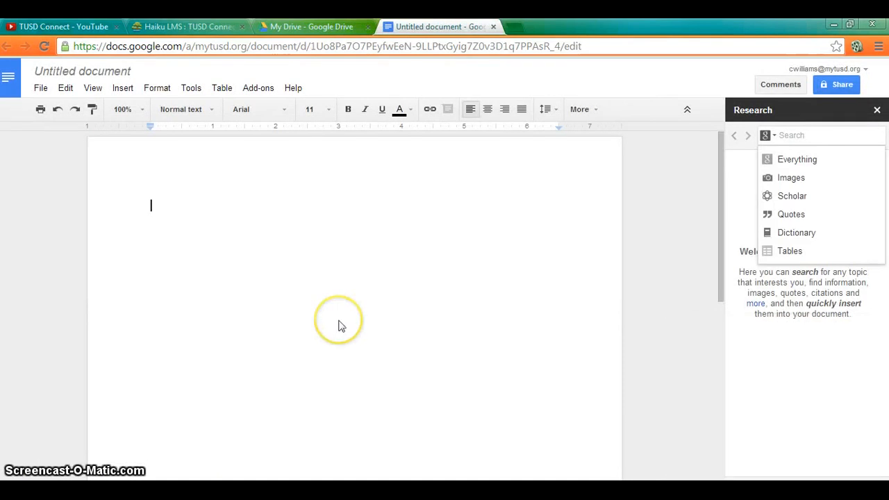
{"action": "mouse_move", "coordinate": [780, 118]}
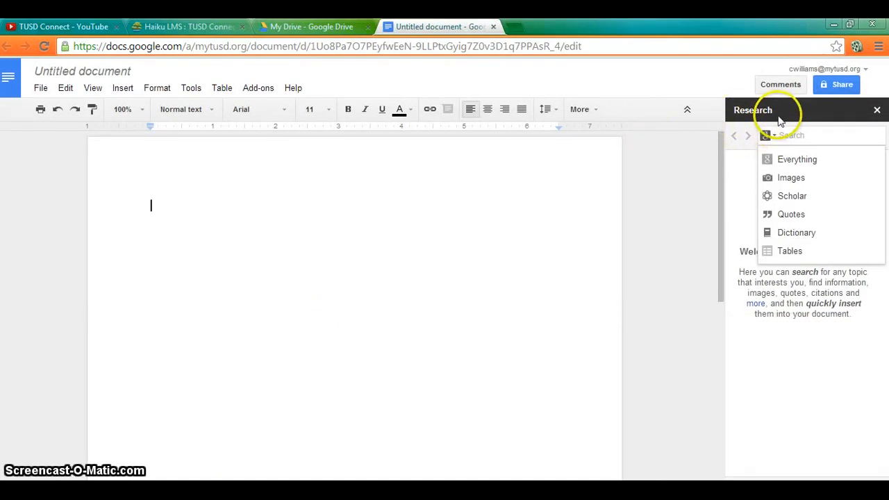
{"action": "left_click", "coordinate": [876, 109]}
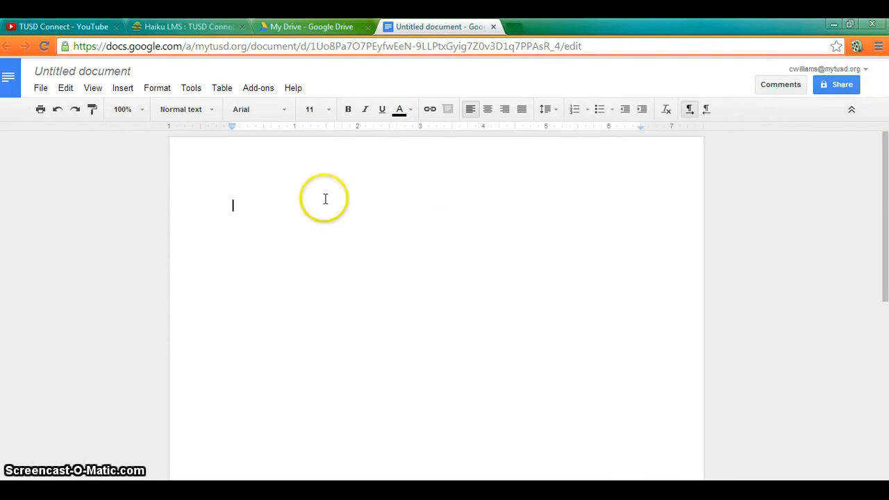
{"action": "left_click", "coordinate": [192, 87]}
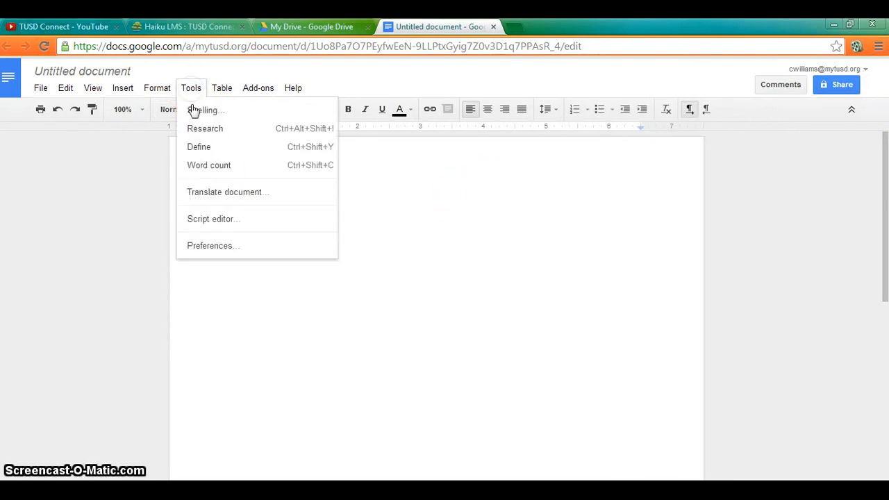
{"action": "left_click", "coordinate": [204, 127]}
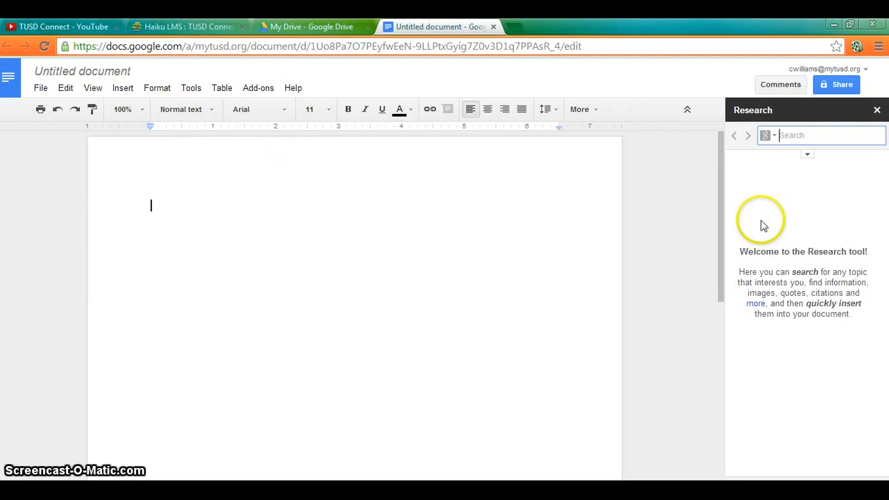
{"action": "mouse_move", "coordinate": [803, 381]}
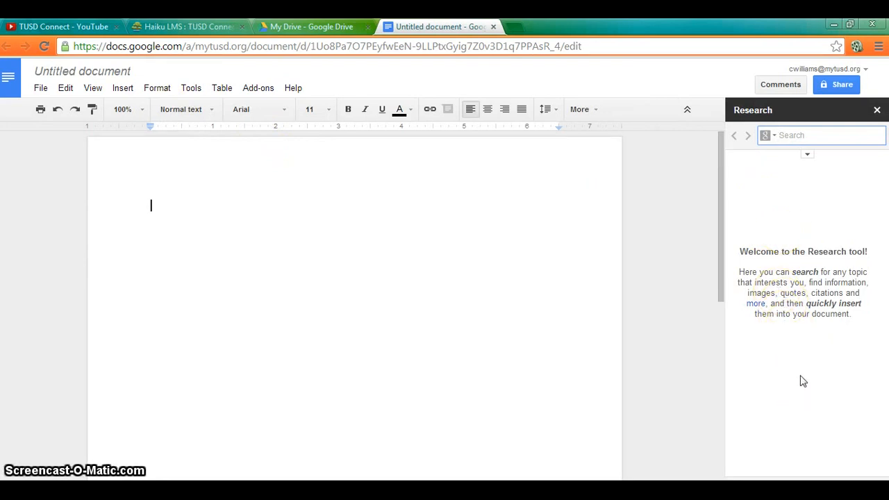
Search the Research pane for 'castles' and browse down through the results.
{"action": "type", "text": "ca"}
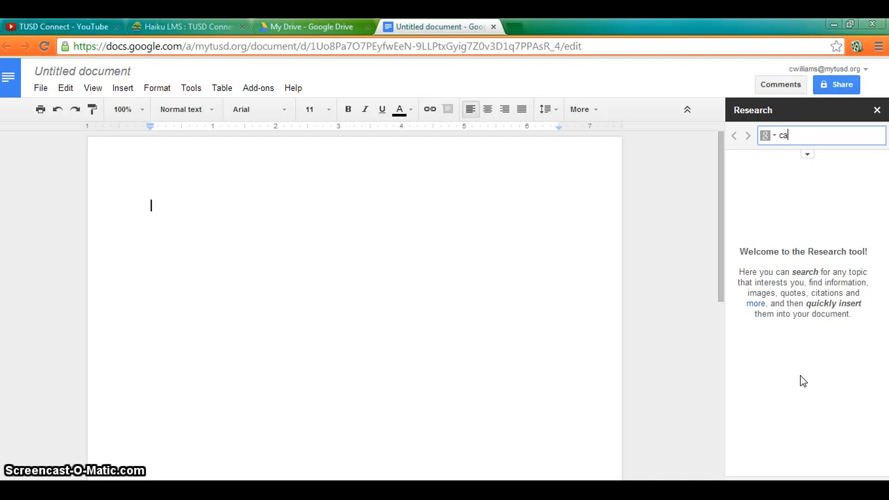
{"action": "type", "text": "stles"}
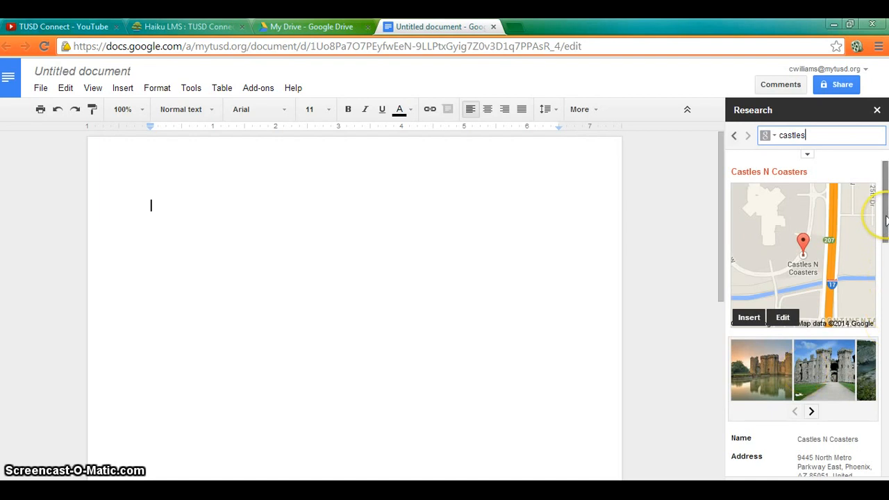
{"action": "scroll", "scroll_direction": "down", "scroll_amount": 3}
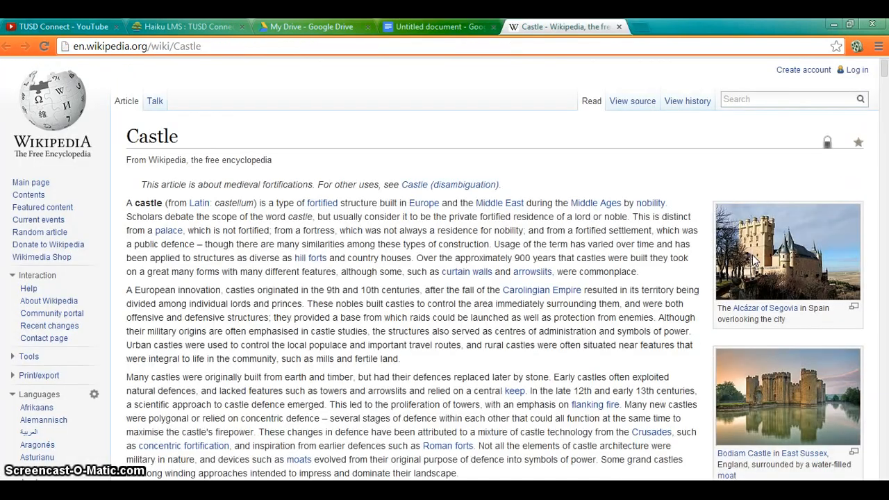
{"action": "mouse_move", "coordinate": [618, 28]}
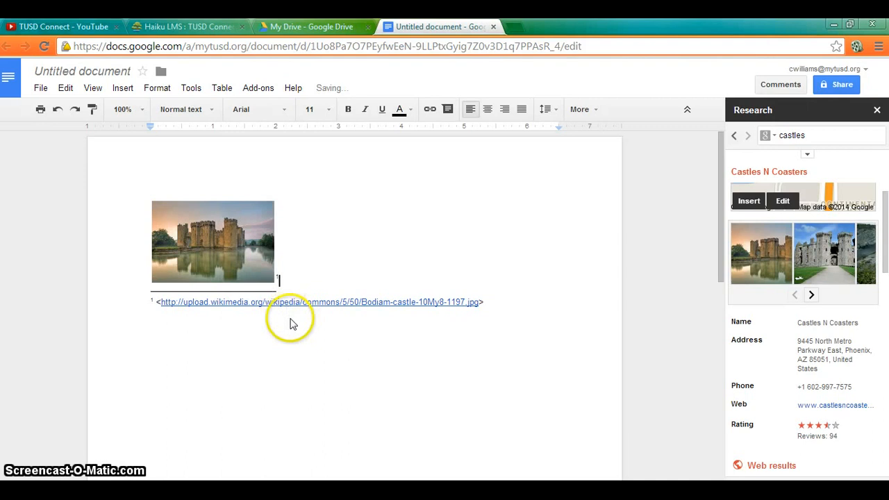
{"action": "mouse_move", "coordinate": [350, 337]}
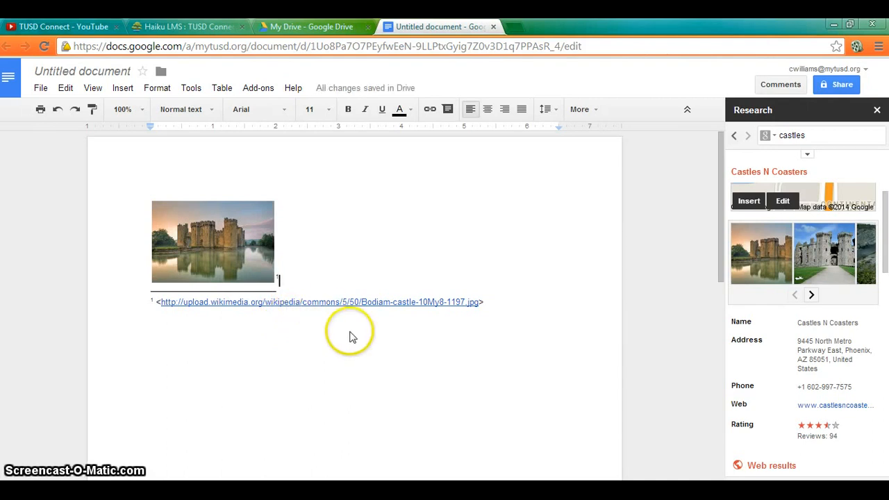
{"action": "mouse_move", "coordinate": [350, 338]}
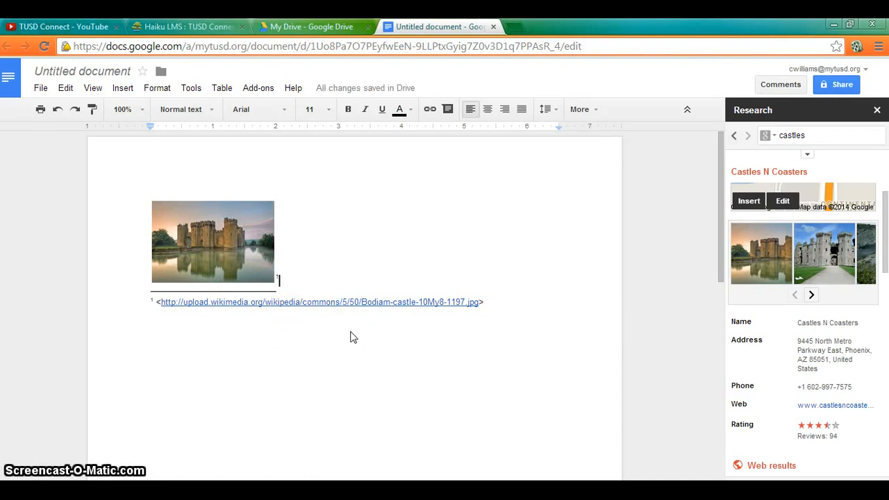
Visit the Castles.org web result in its own tab, then return to the Untitled document.
{"action": "scroll", "scroll_direction": "down", "scroll_amount": 3}
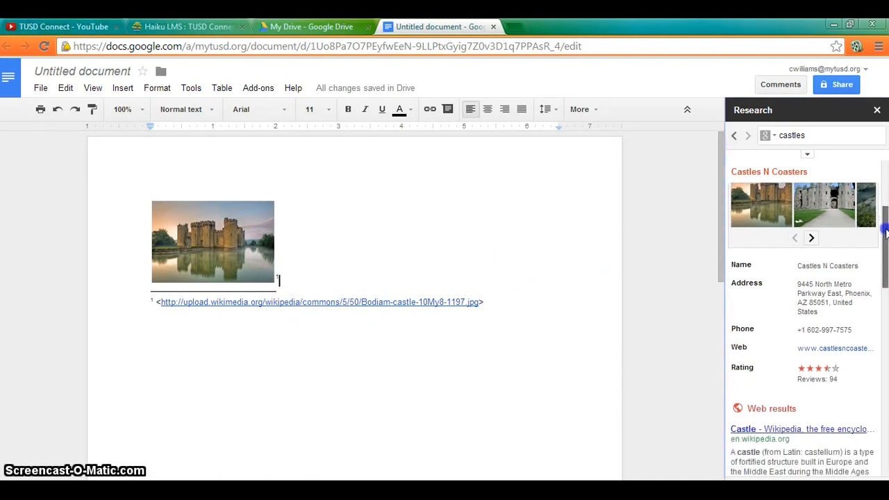
{"action": "scroll", "scroll_direction": "down", "scroll_amount": 3}
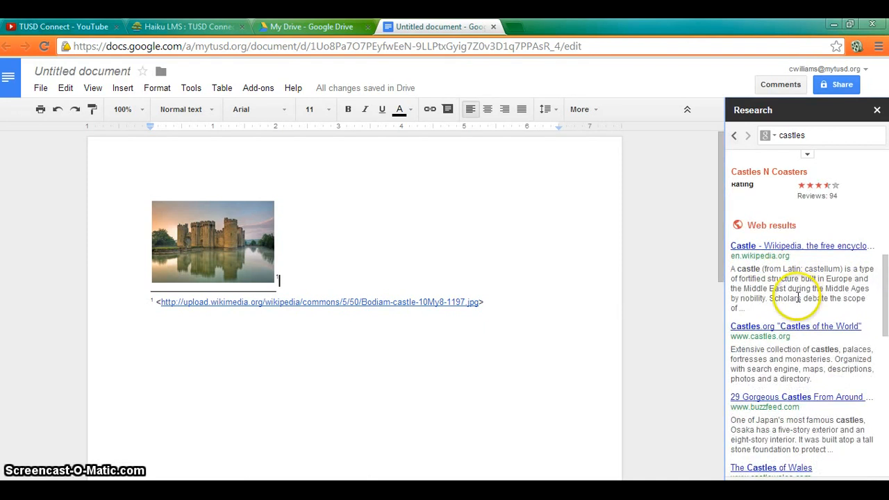
{"action": "left_click", "coordinate": [794, 325]}
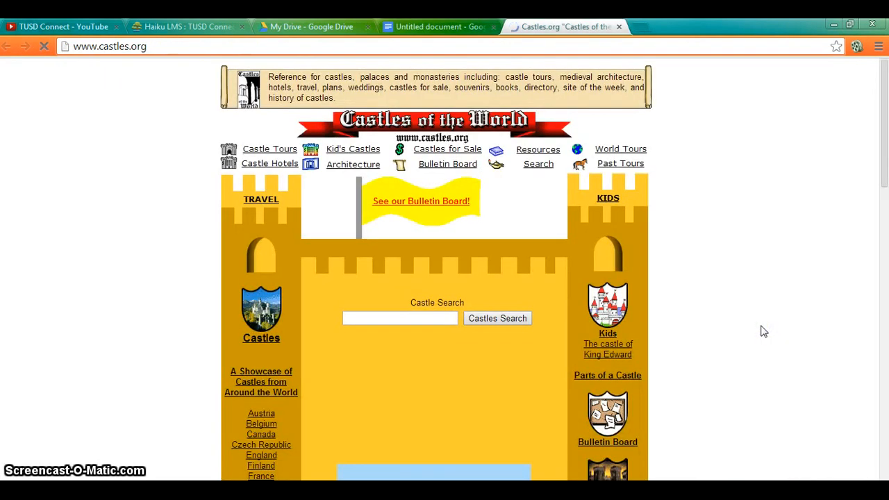
{"action": "scroll", "scroll_direction": "down", "scroll_amount": 3}
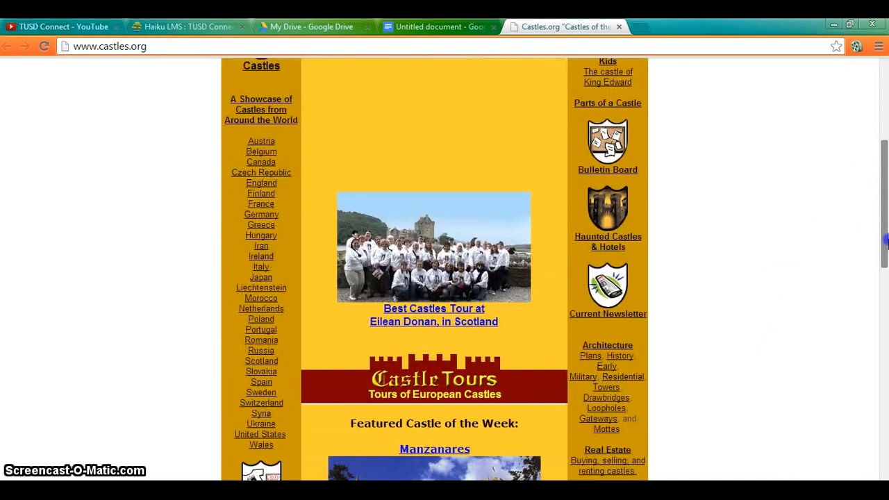
{"action": "scroll", "scroll_direction": "up", "scroll_amount": 3}
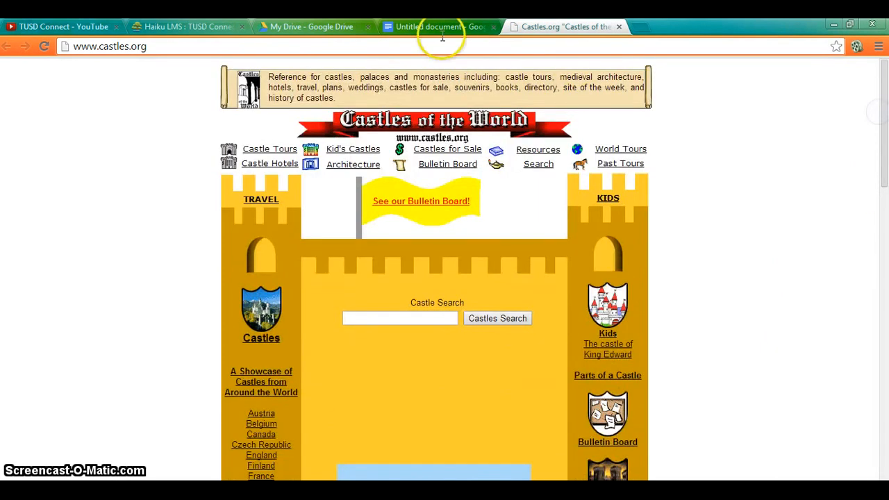
{"action": "left_click", "coordinate": [437, 26]}
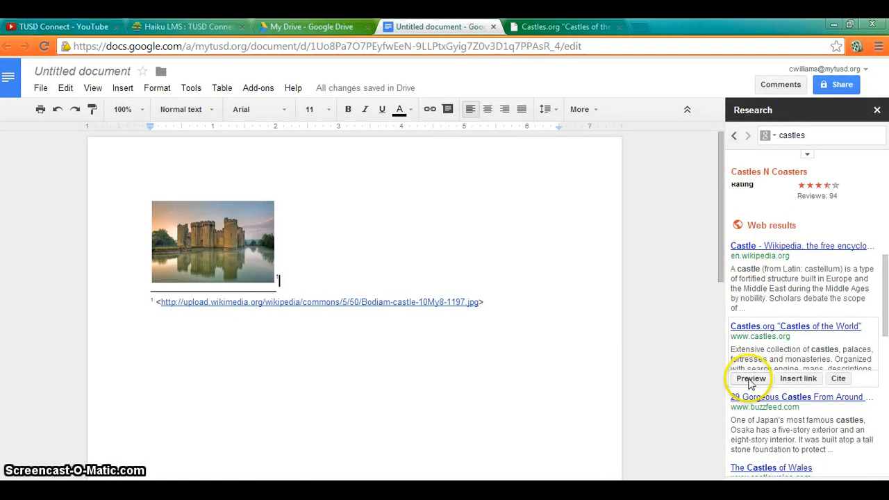
Preview the Castles.org result and cite it as a second footnote dated 9 Apr. 2014.
{"action": "left_click", "coordinate": [750, 378]}
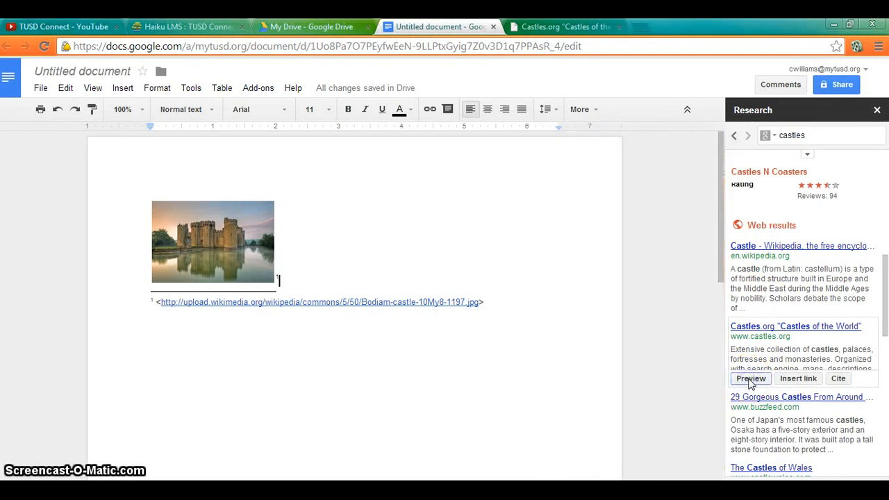
{"action": "mouse_move", "coordinate": [797, 377]}
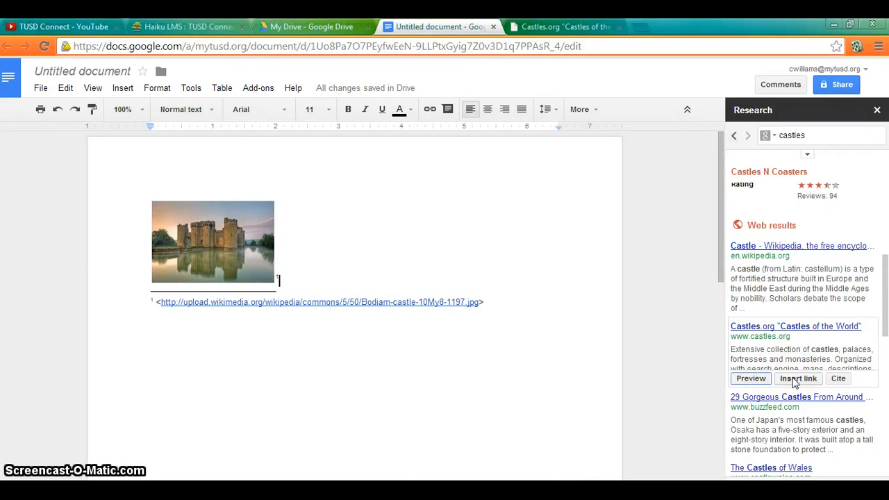
{"action": "left_click", "coordinate": [750, 377]}
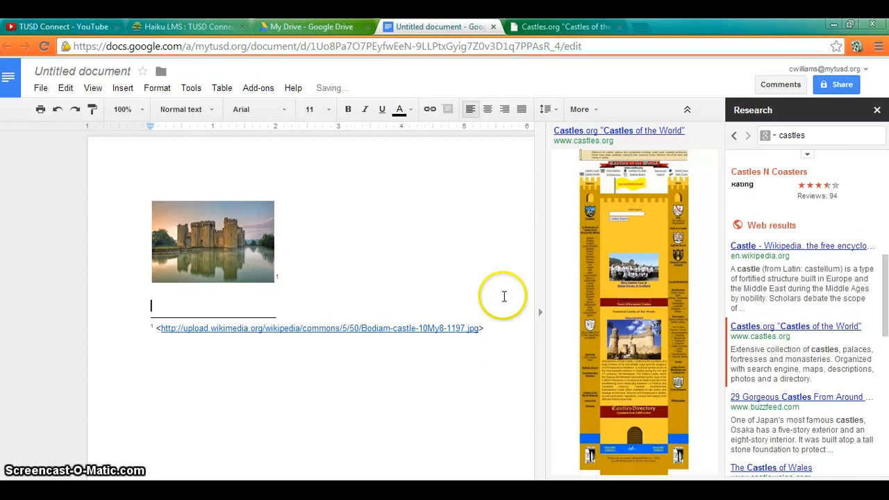
{"action": "mouse_move", "coordinate": [774, 380]}
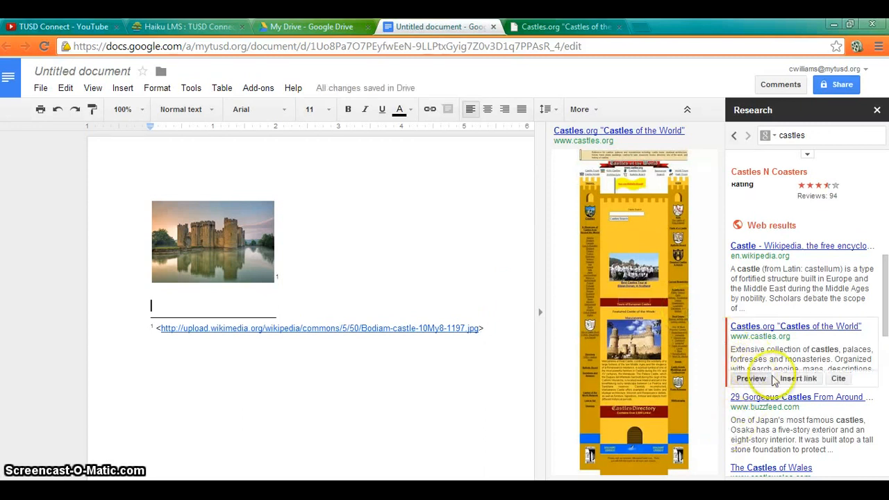
{"action": "left_click", "coordinate": [797, 378]}
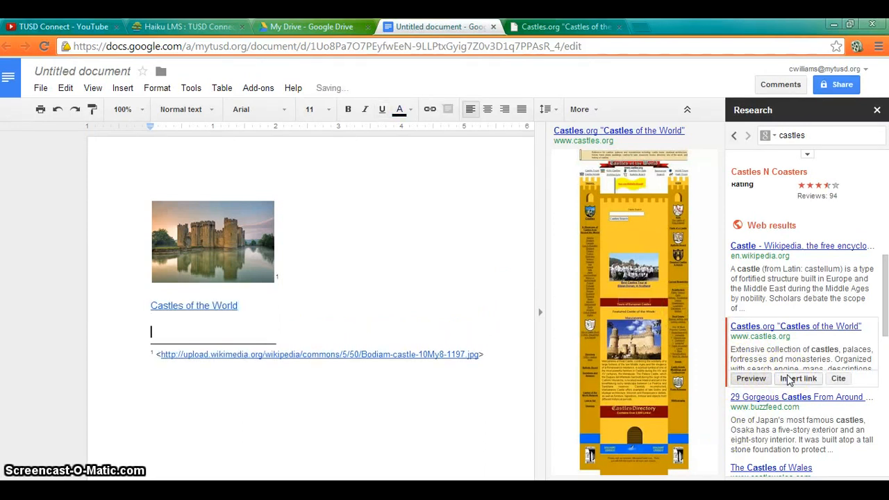
{"action": "left_click", "coordinate": [838, 378]}
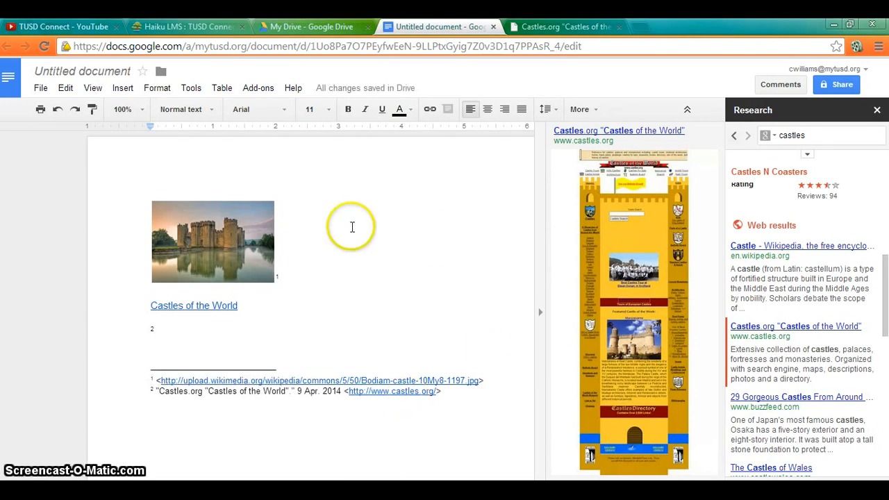
{"action": "mouse_move", "coordinate": [655, 150]}
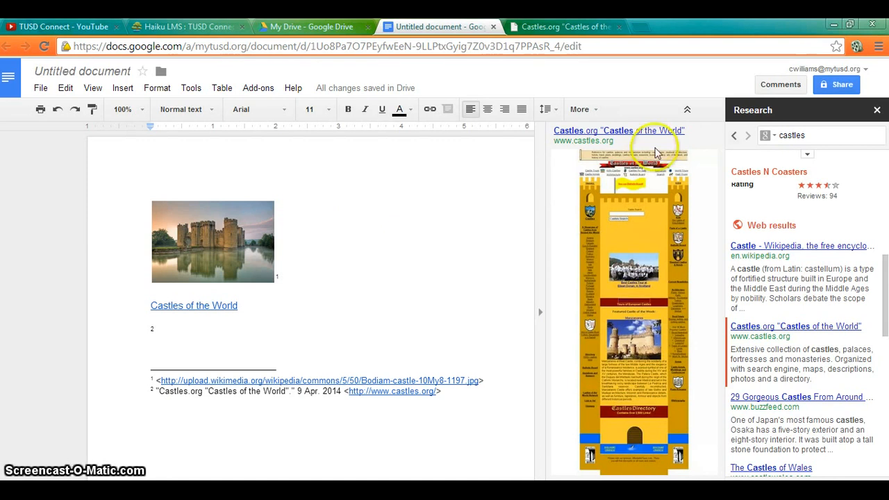
{"action": "mouse_move", "coordinate": [259, 95]}
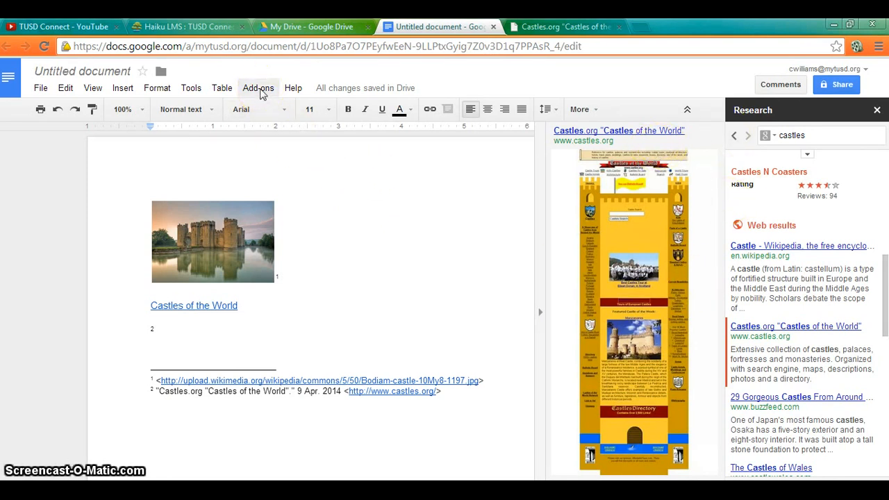
{"action": "left_click", "coordinate": [258, 87]}
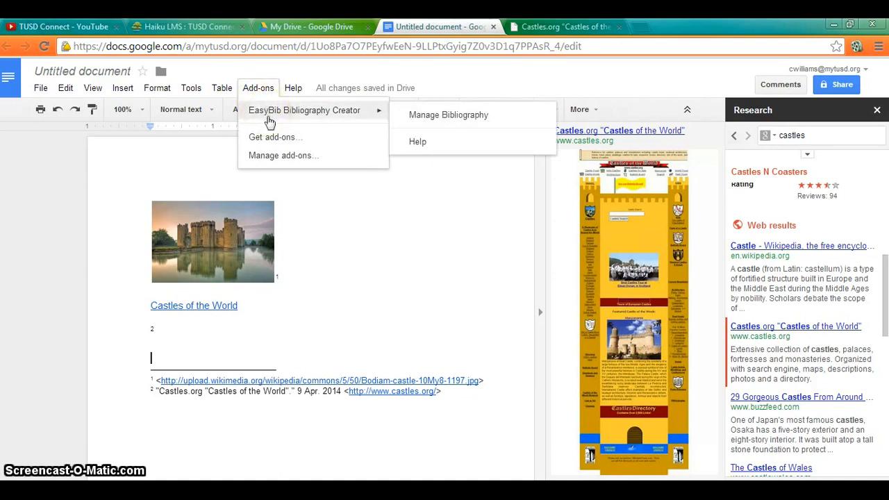
{"action": "left_click", "coordinate": [275, 137]}
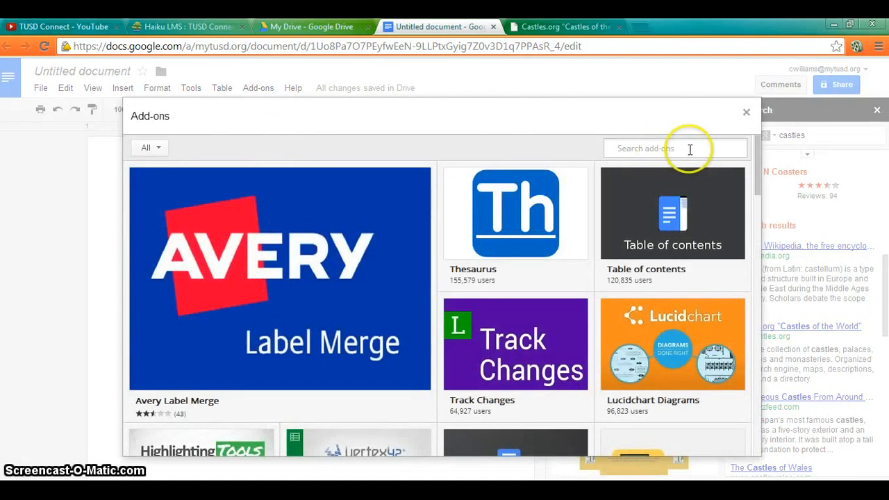
{"action": "type", "text": "easy"}
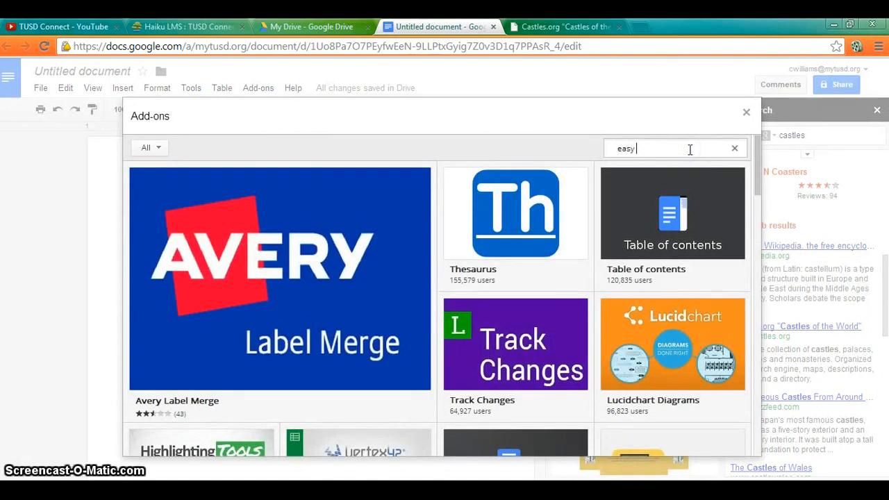
{"action": "type", "text": "bib"}
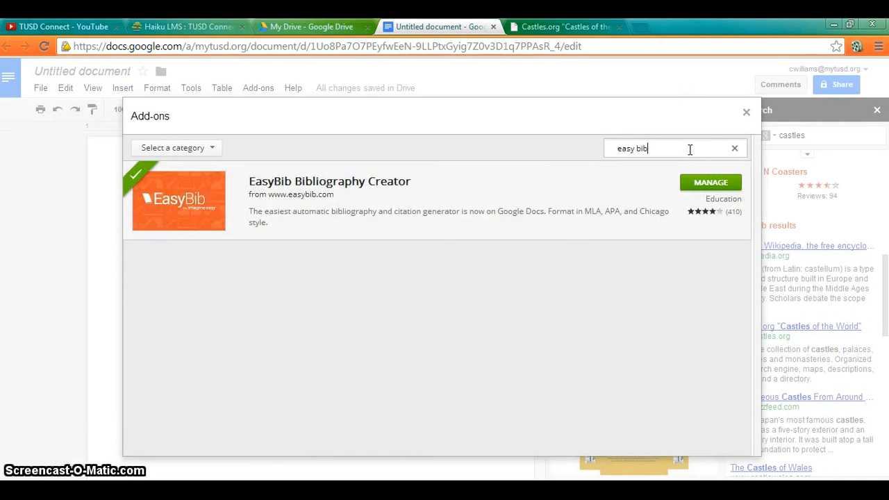
{"action": "mouse_move", "coordinate": [297, 250]}
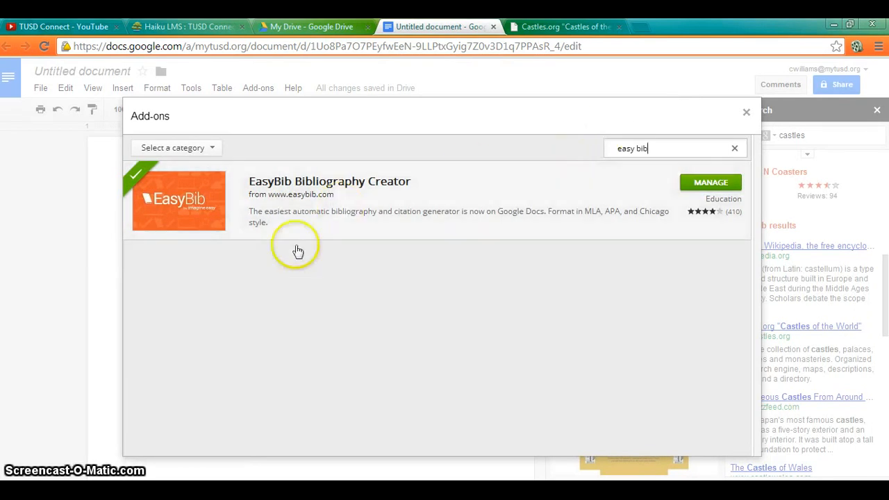
{"action": "mouse_move", "coordinate": [697, 165]}
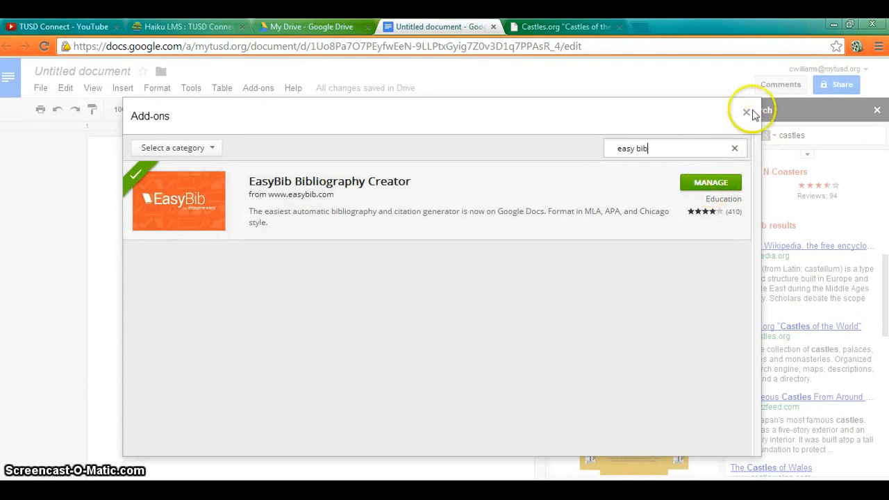
{"action": "left_click", "coordinate": [747, 111]}
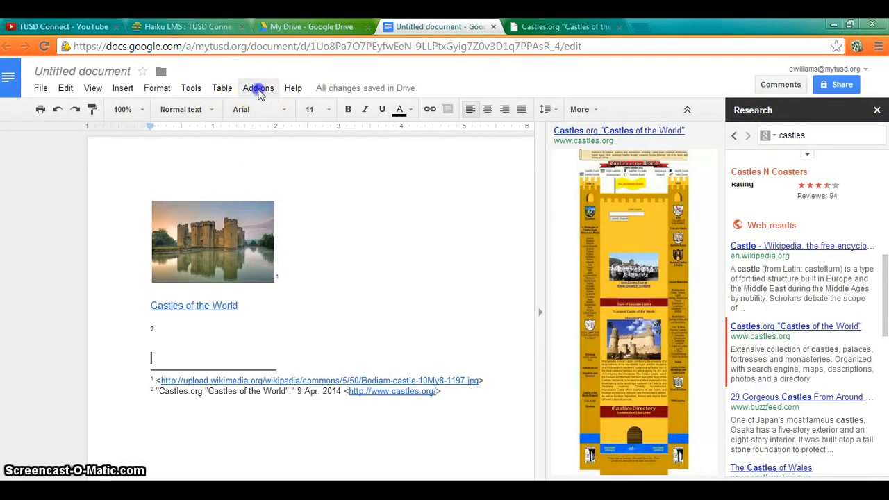
Launch EasyBib's Manage Bibliography panel from the Add-ons menu.
{"action": "left_click", "coordinate": [258, 87]}
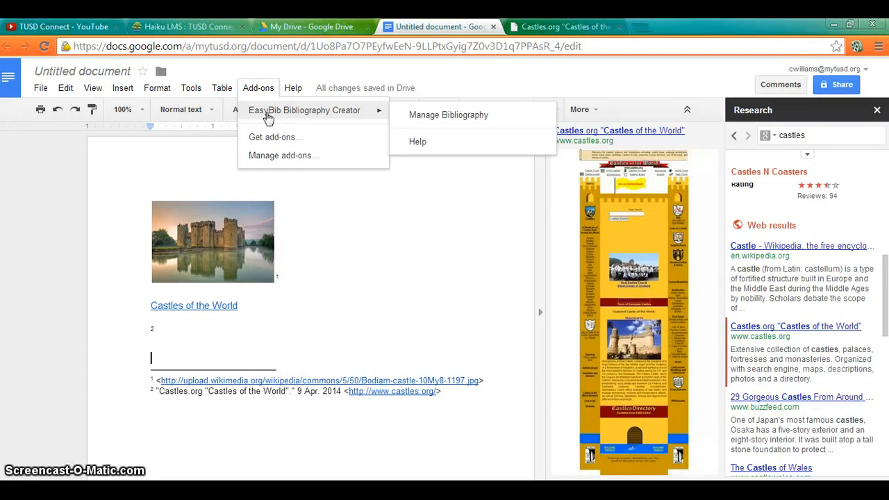
{"action": "mouse_move", "coordinate": [447, 114]}
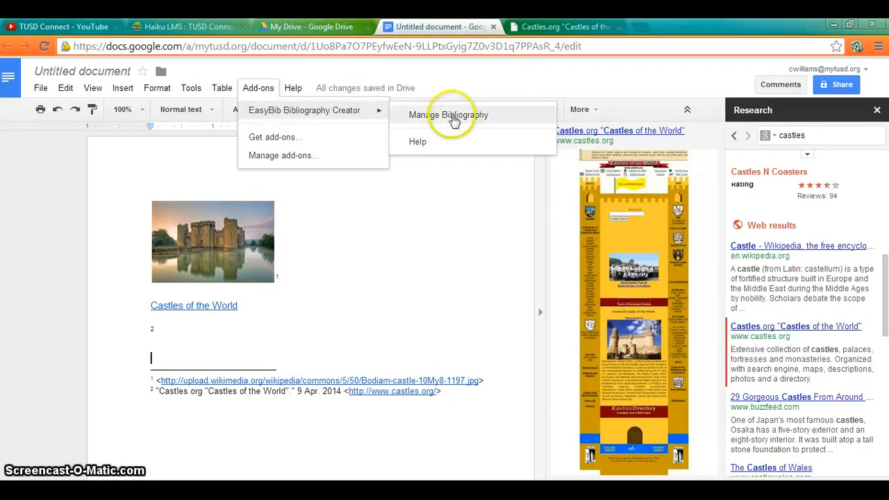
{"action": "left_click", "coordinate": [447, 114]}
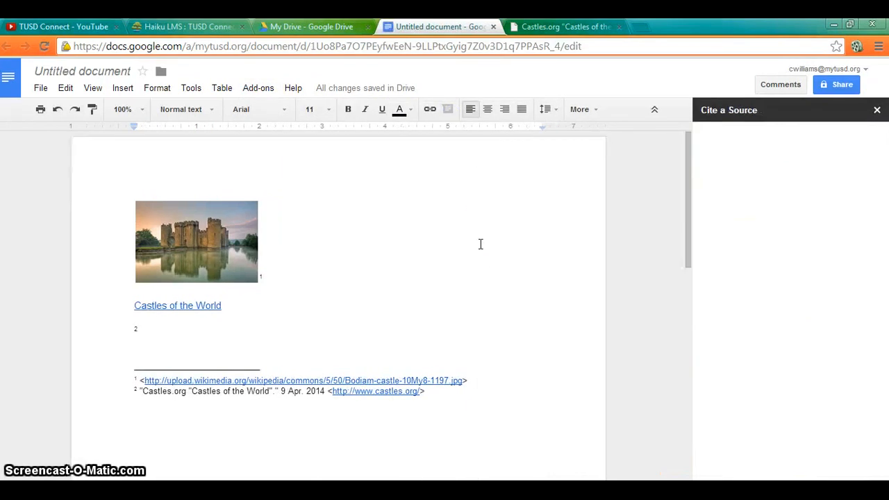
{"action": "mouse_move", "coordinate": [783, 271]}
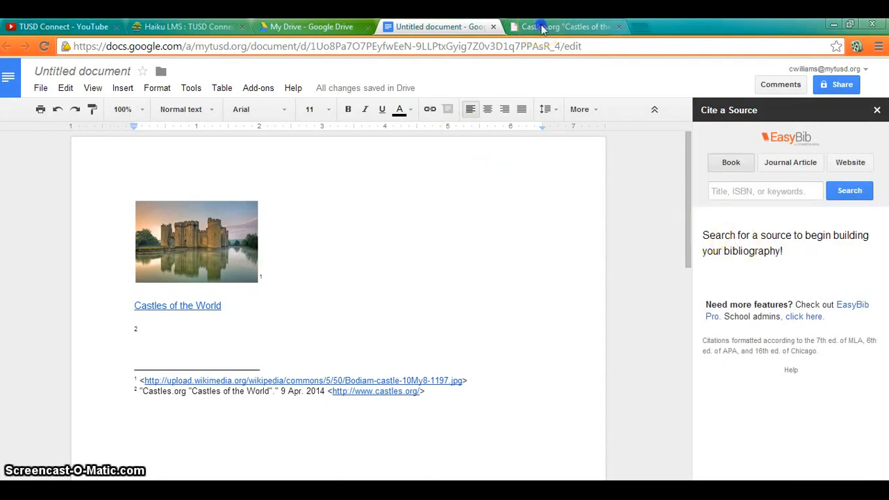
{"action": "left_click", "coordinate": [562, 26]}
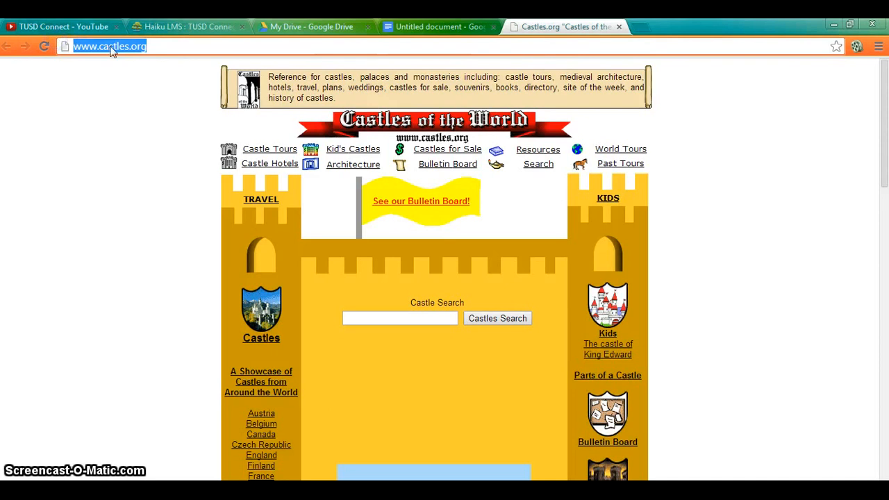
{"action": "right_click", "coordinate": [108, 46]}
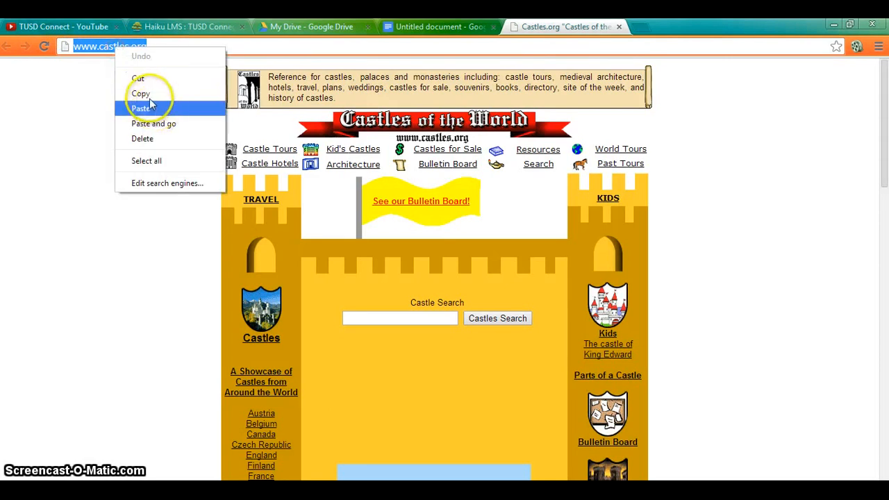
{"action": "left_click", "coordinate": [437, 26]}
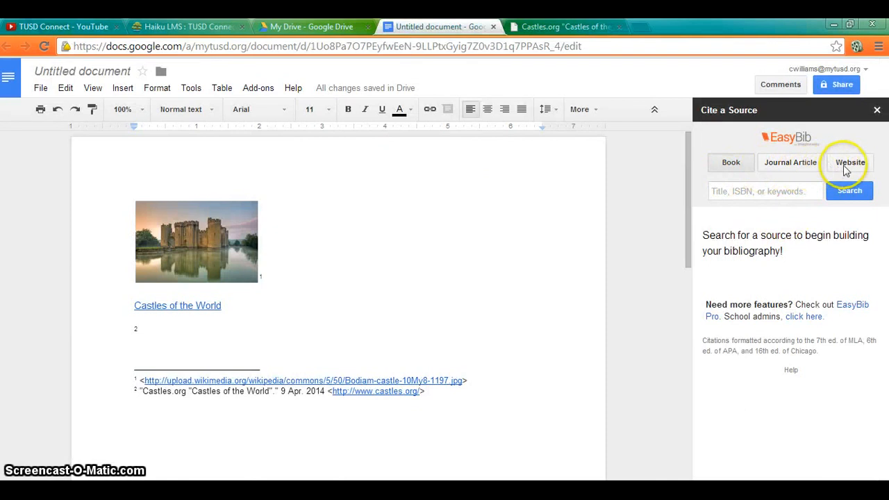
{"action": "left_click", "coordinate": [850, 161]}
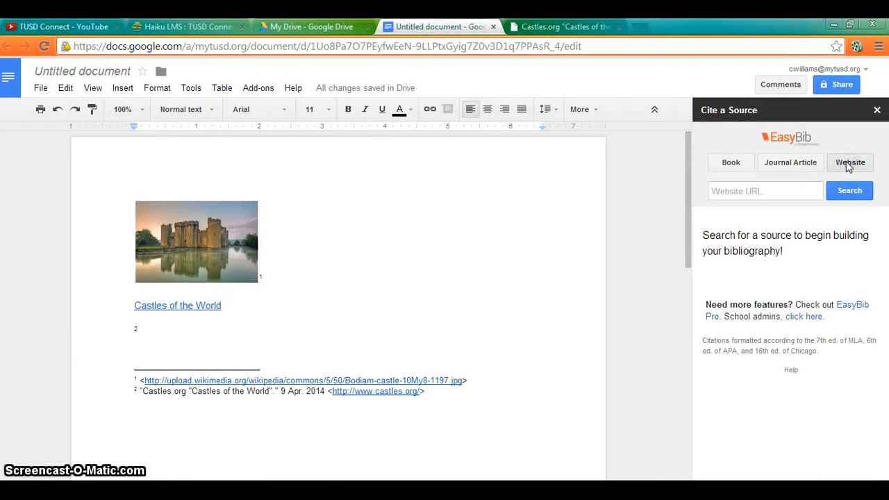
{"action": "left_click", "coordinate": [764, 191]}
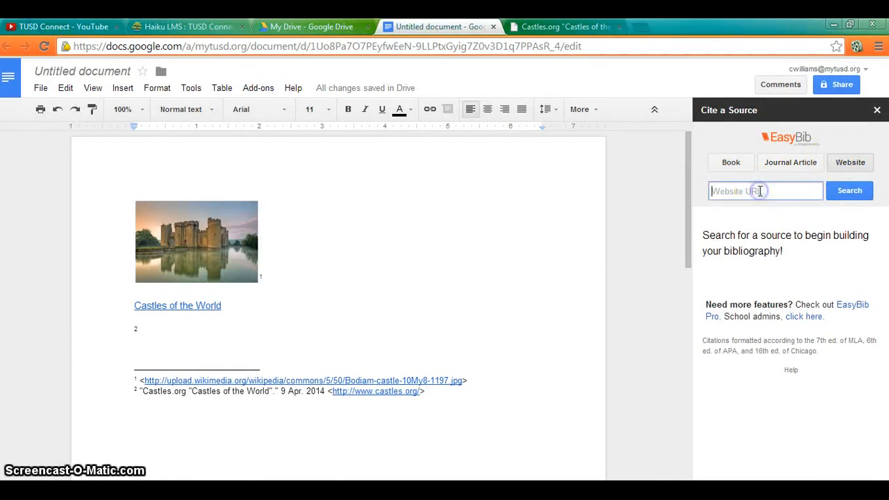
{"action": "right_click", "coordinate": [763, 190]}
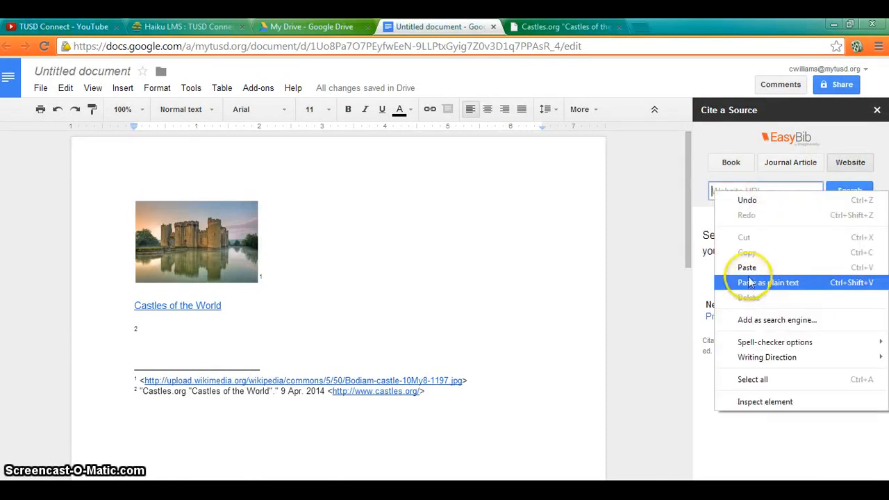
{"action": "left_click", "coordinate": [747, 266]}
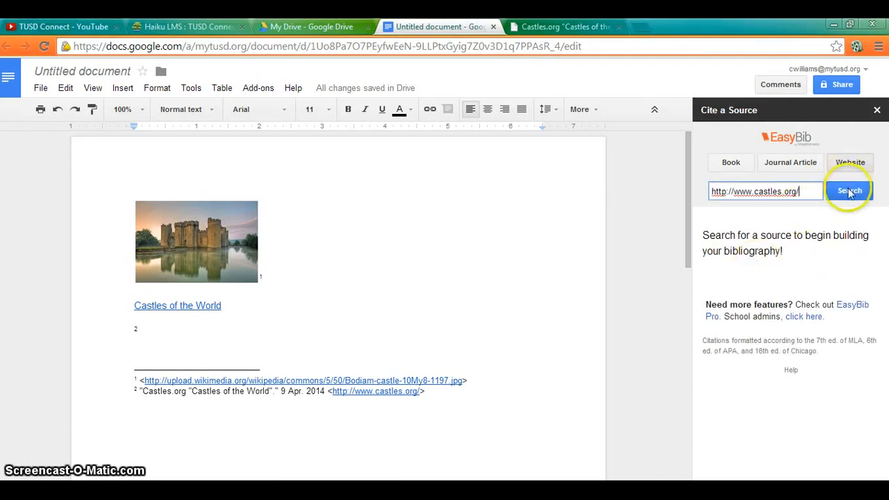
{"action": "left_click", "coordinate": [850, 190]}
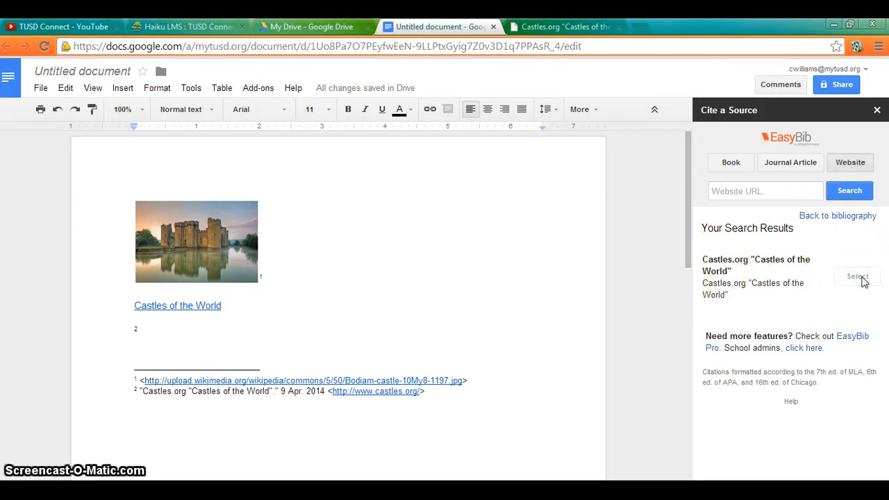
Select the Castles.org result in MLA style and insert the Works Cited into the document.
{"action": "left_click", "coordinate": [857, 277]}
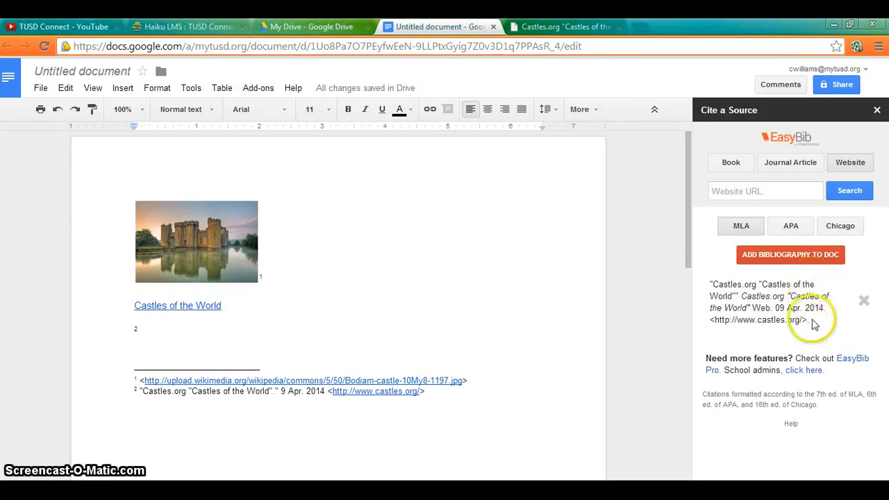
{"action": "mouse_move", "coordinate": [804, 369]}
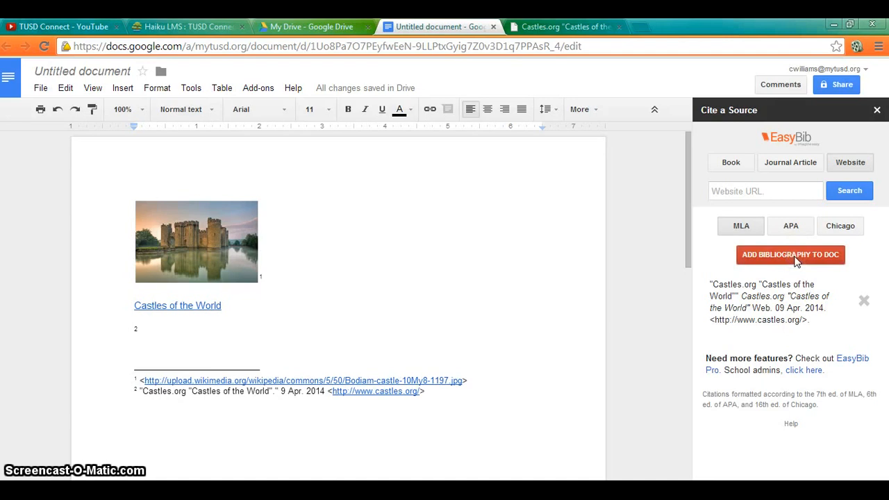
{"action": "left_click", "coordinate": [789, 254]}
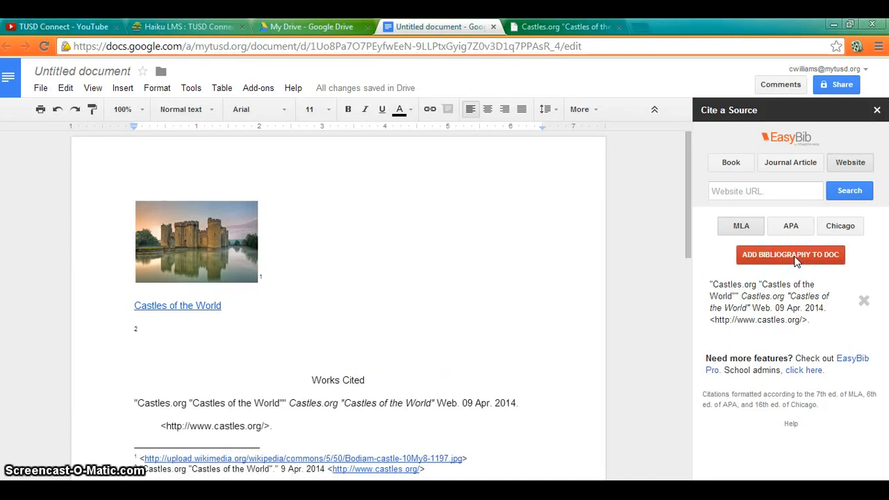